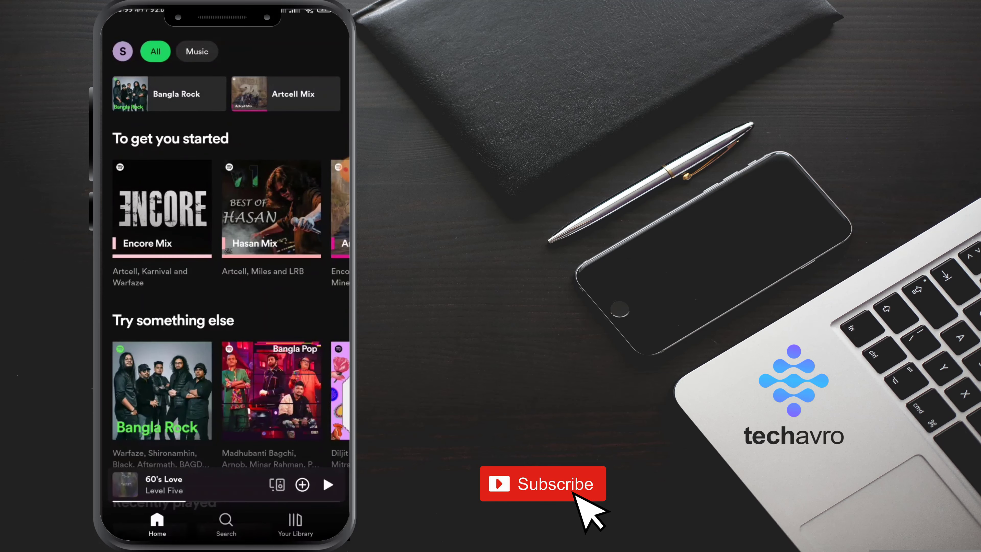
# Open the account side menu from the Home screen's profile avatar.
pyautogui.click(122, 51)
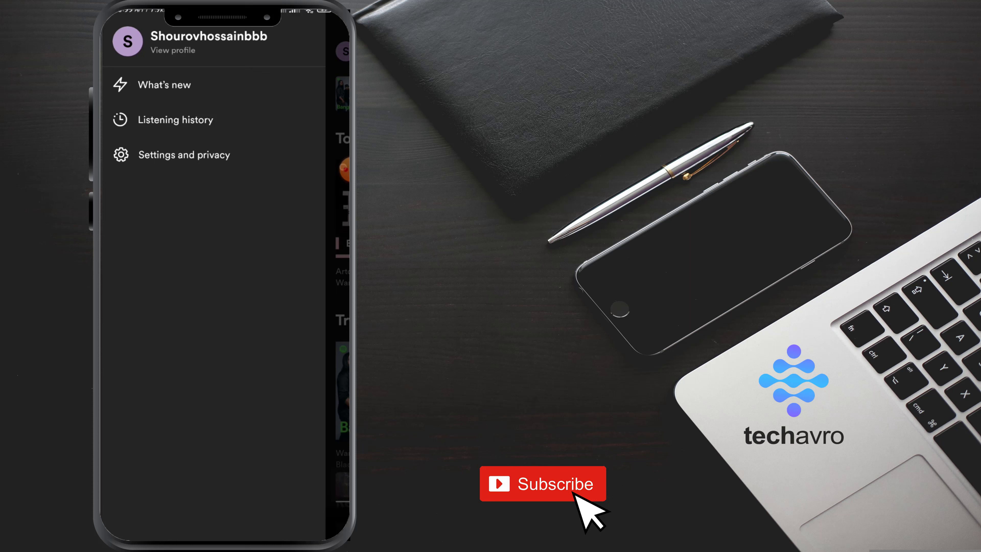
# Go to Settings and privacy and scroll to the Storage section showing a 72.0 MB cache.
pyautogui.click(188, 154)
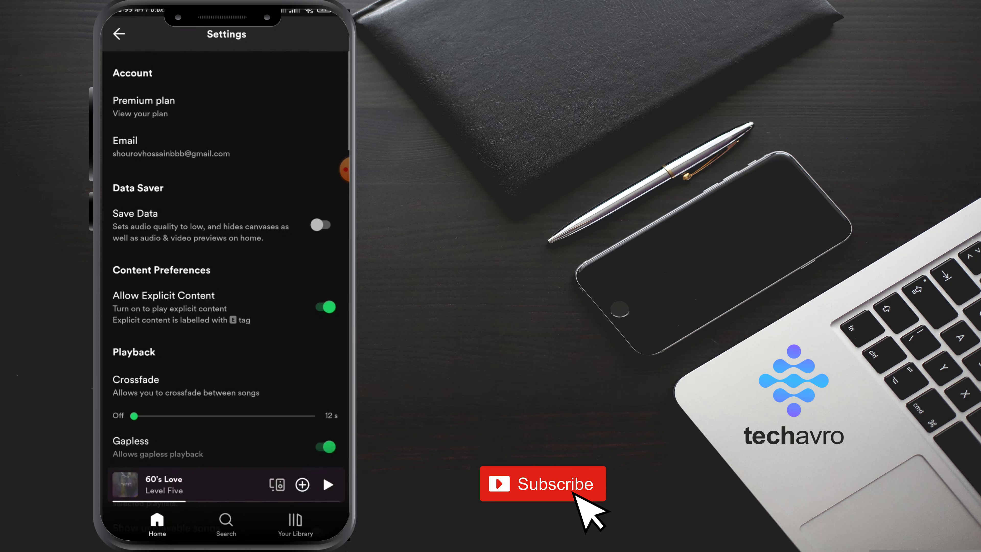
pyautogui.scroll(-3)
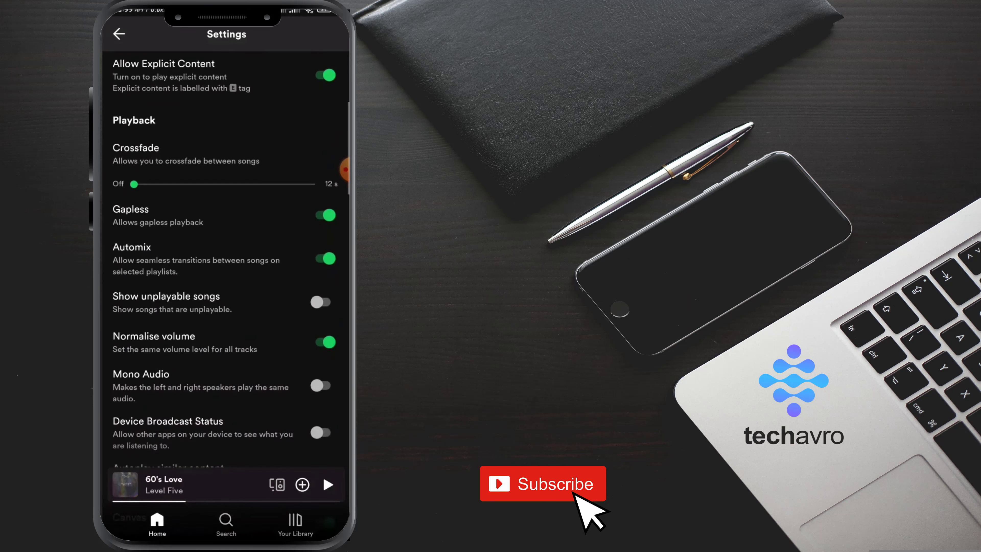
pyautogui.scroll(-3)
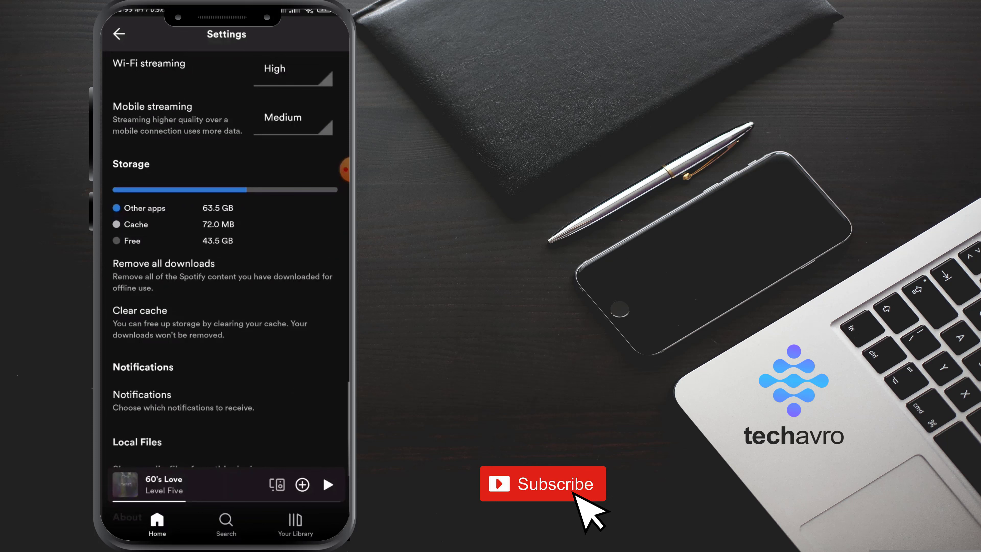
# Clear the cache and confirm, dropping Storage's cache from 72.0 MB to 3.0 MB.
pyautogui.scroll(-3)
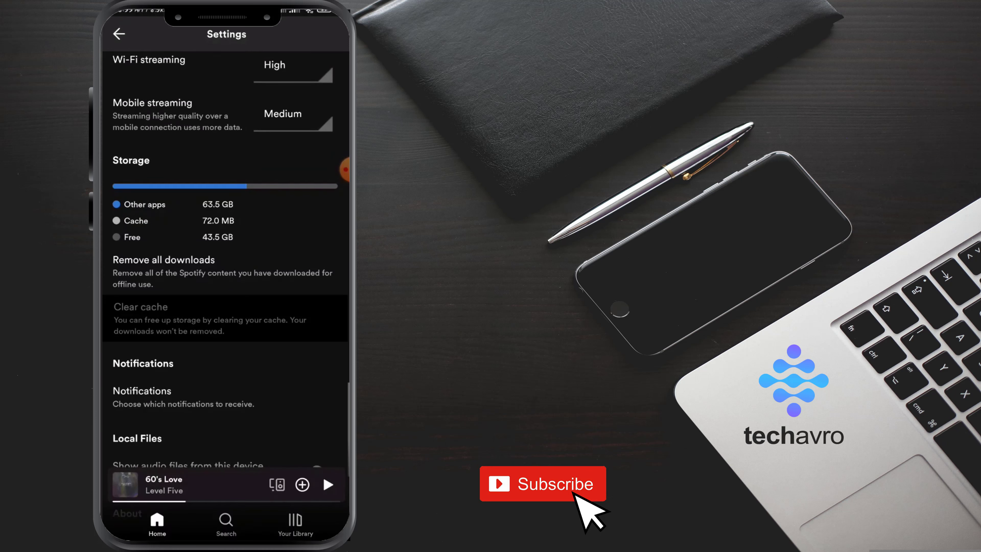
pyautogui.click(141, 307)
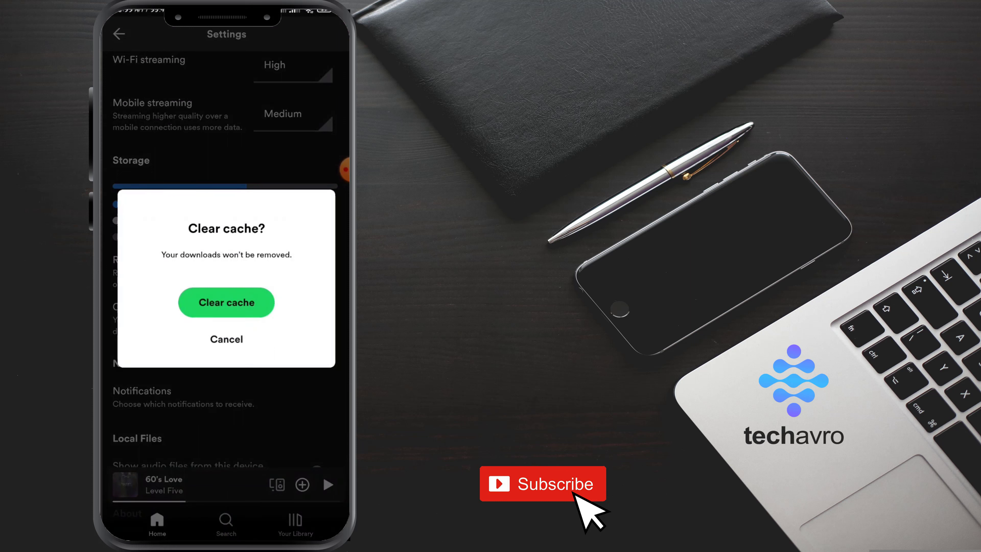
pyautogui.click(227, 302)
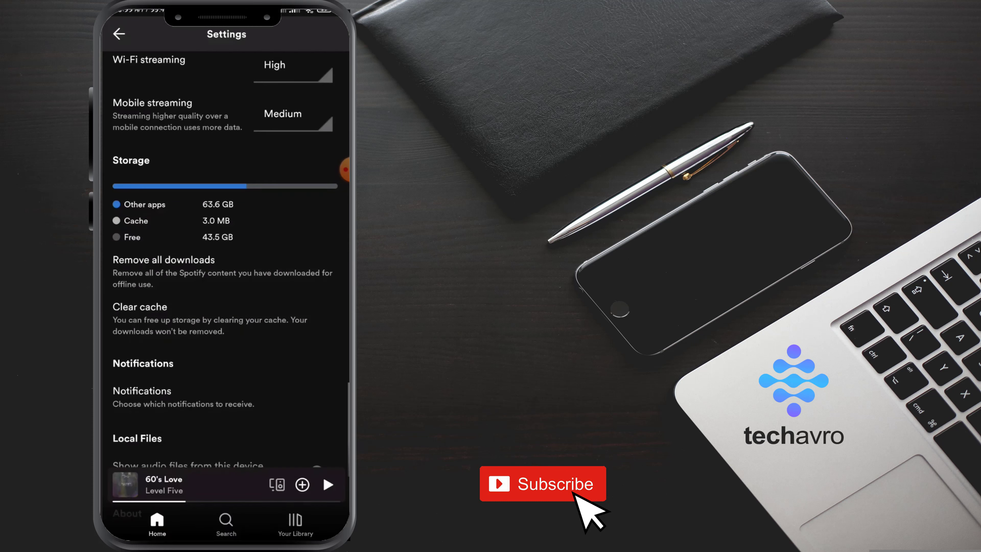